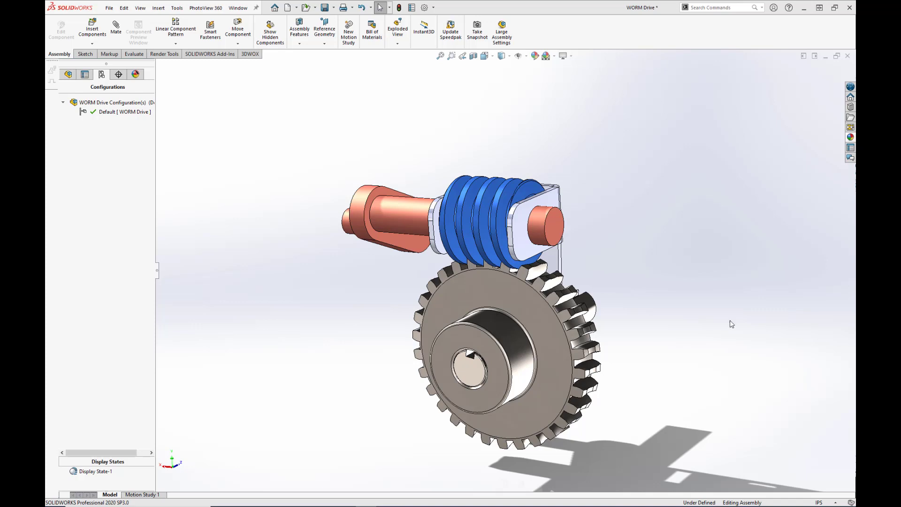
Step: Select the worm gear's hub face and turn the crank to check whether the gear follows
click(482, 214)
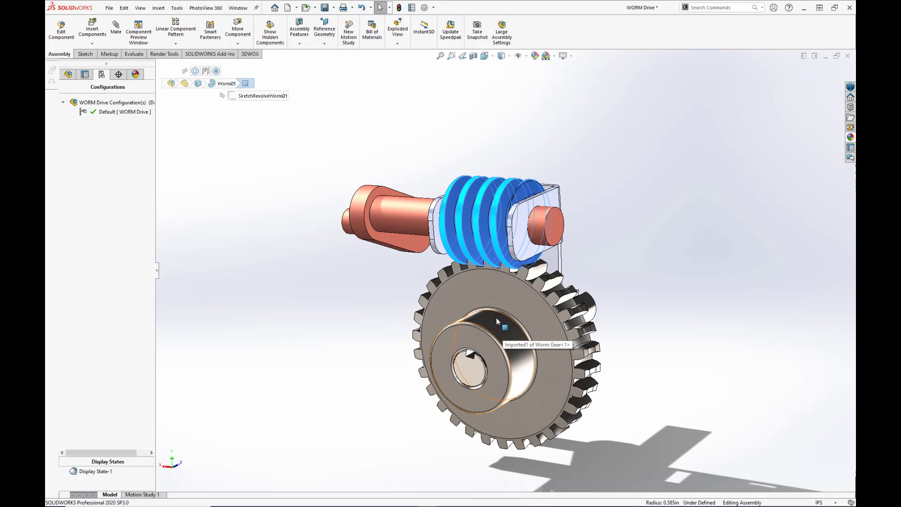
click(497, 322)
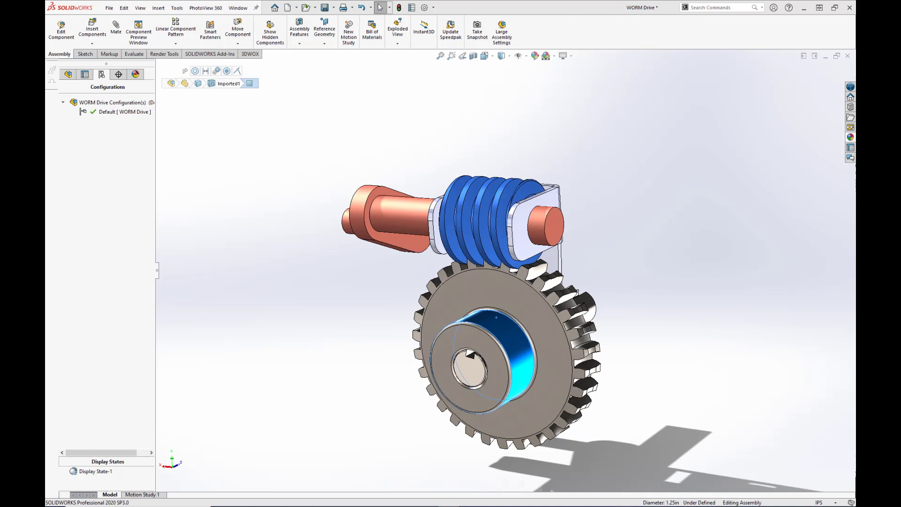
mouse_move(580, 206)
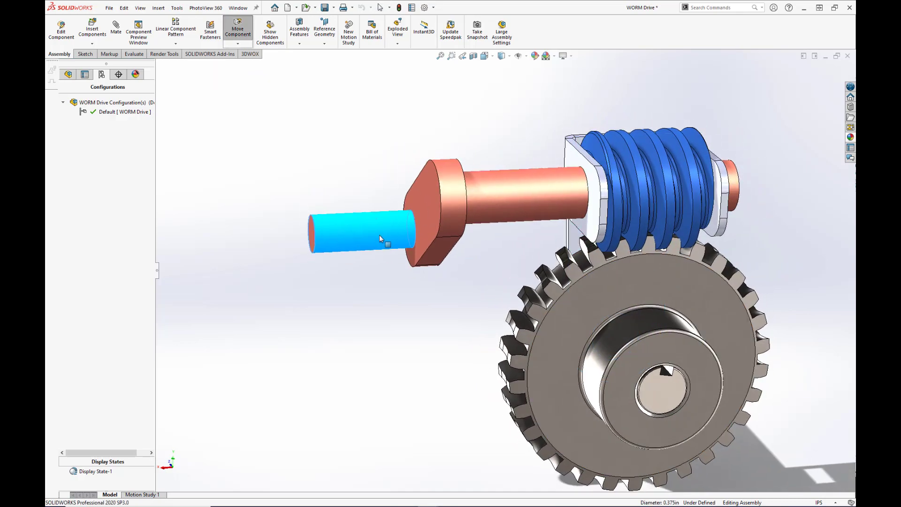
drag(379, 238, 642, 333)
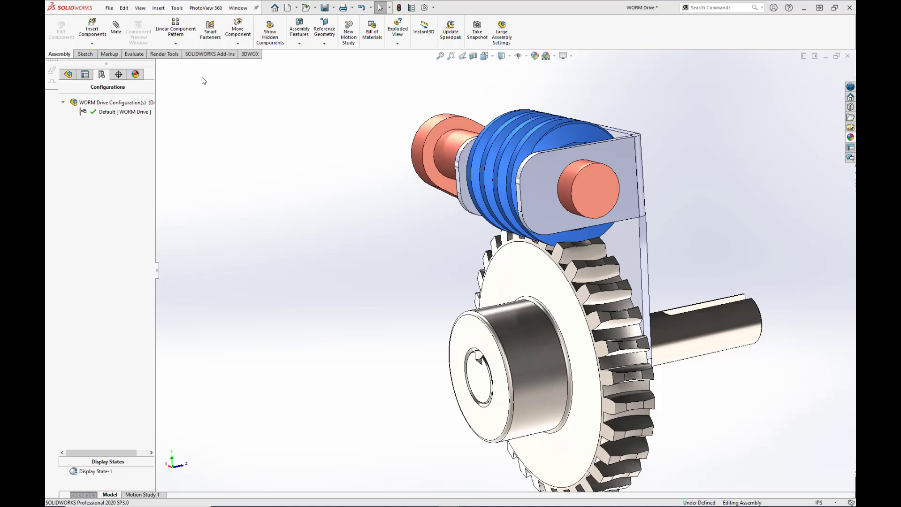
mouse_move(115, 30)
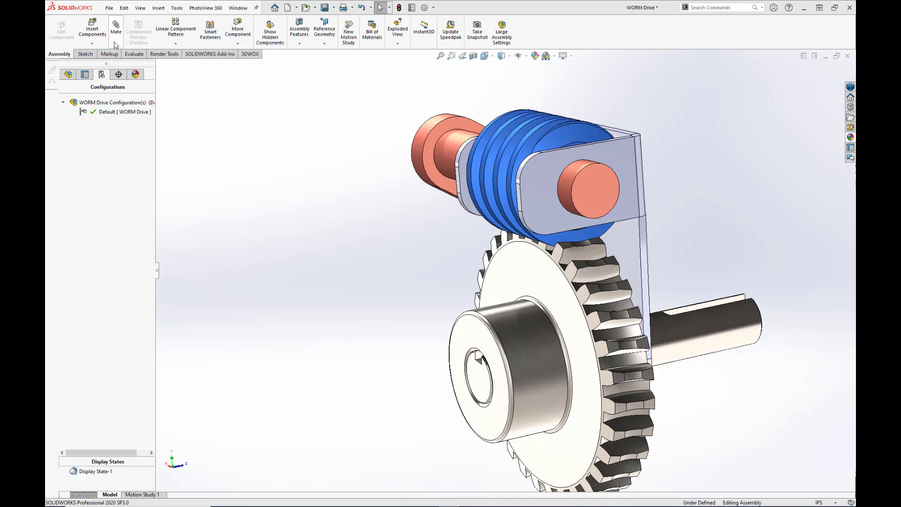
Step: Begin a Gear mechanical mate between the worm gear hub face and the crank shaft face
click(116, 29)
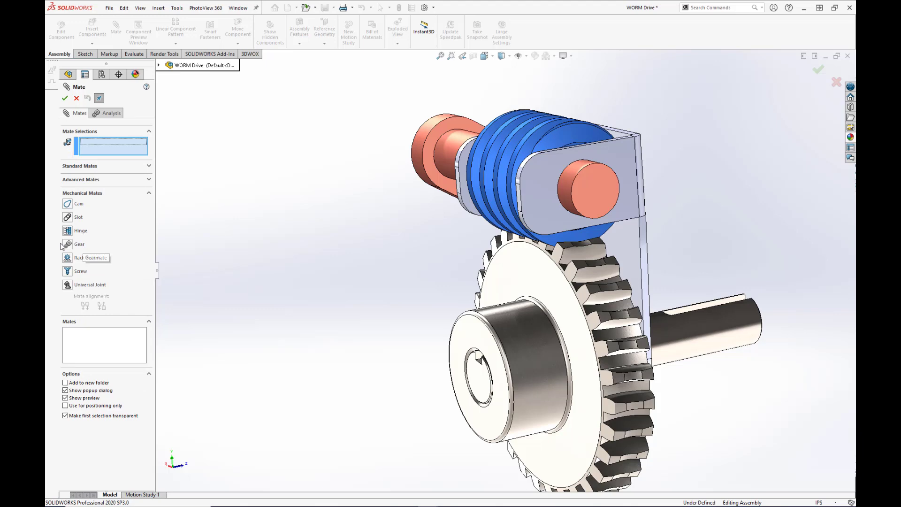
click(79, 244)
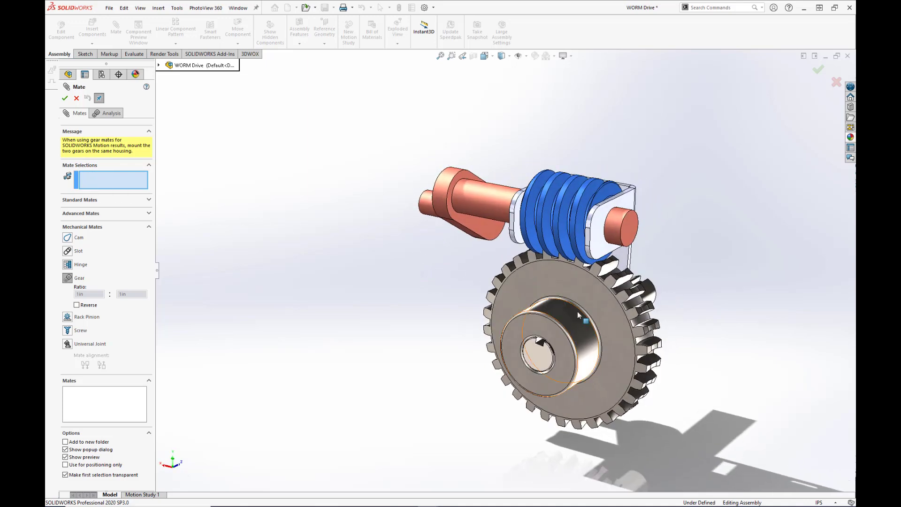
click(579, 321)
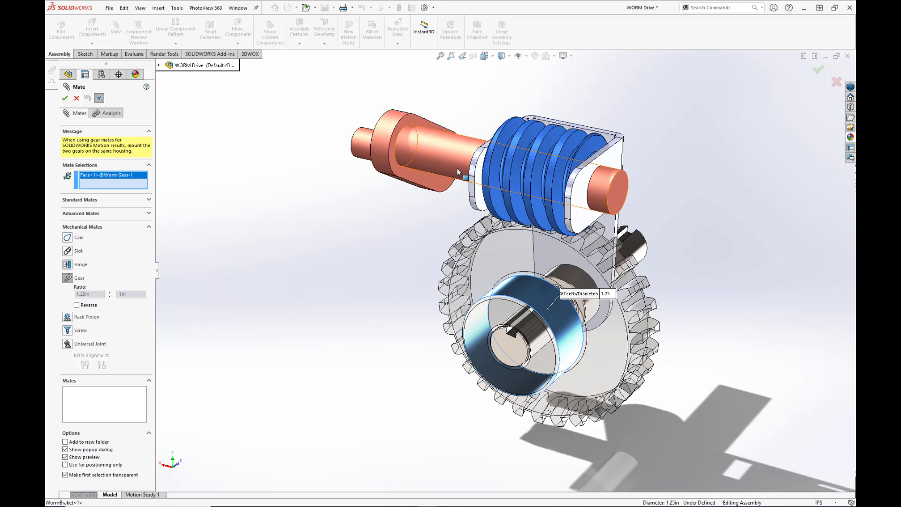
click(437, 155)
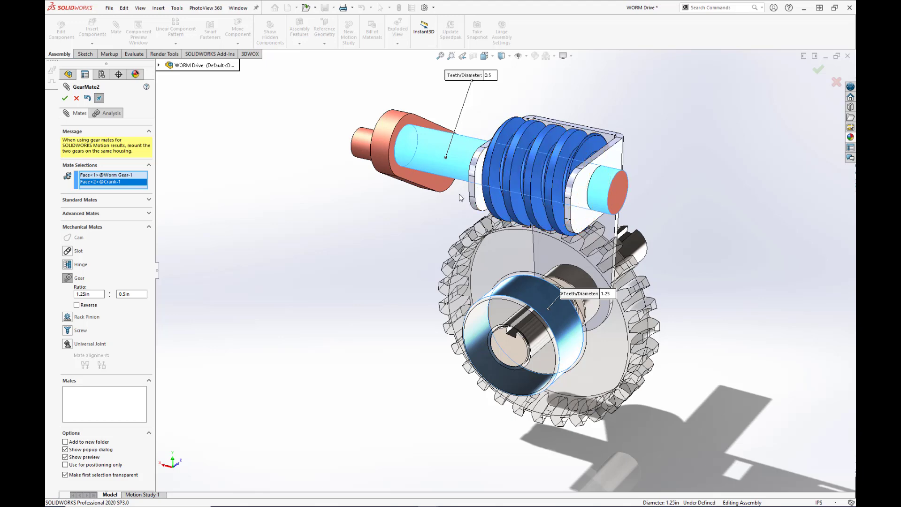
mouse_move(419, 206)
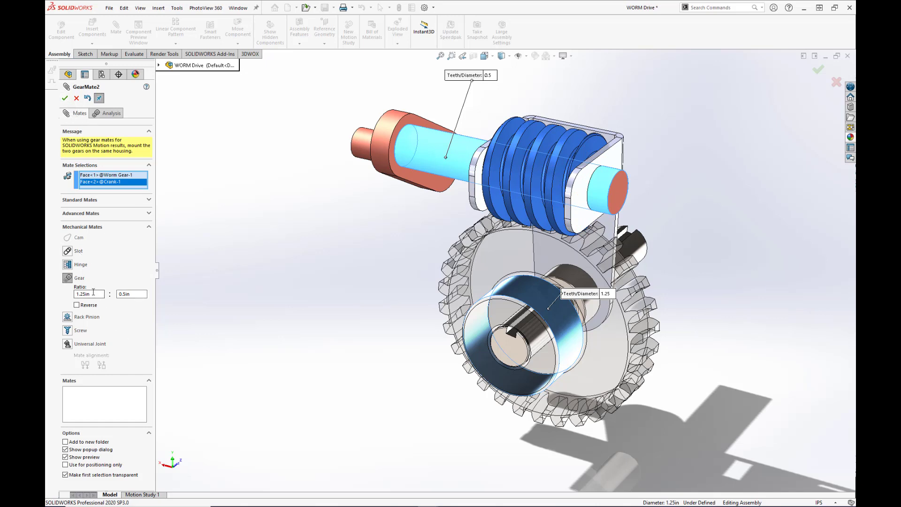
Step: Enter a 30 to 1 ratio in the gear mate between the worm gear and the crank
click(87, 294)
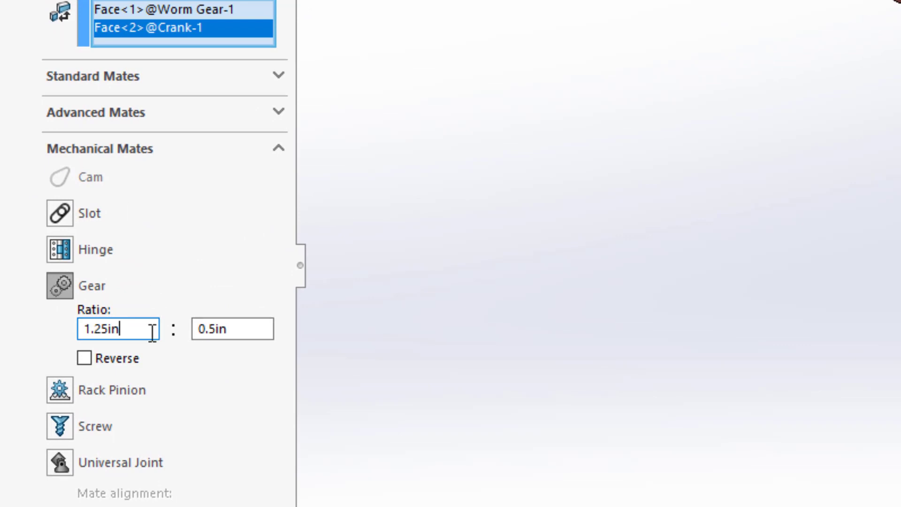
text(30in)
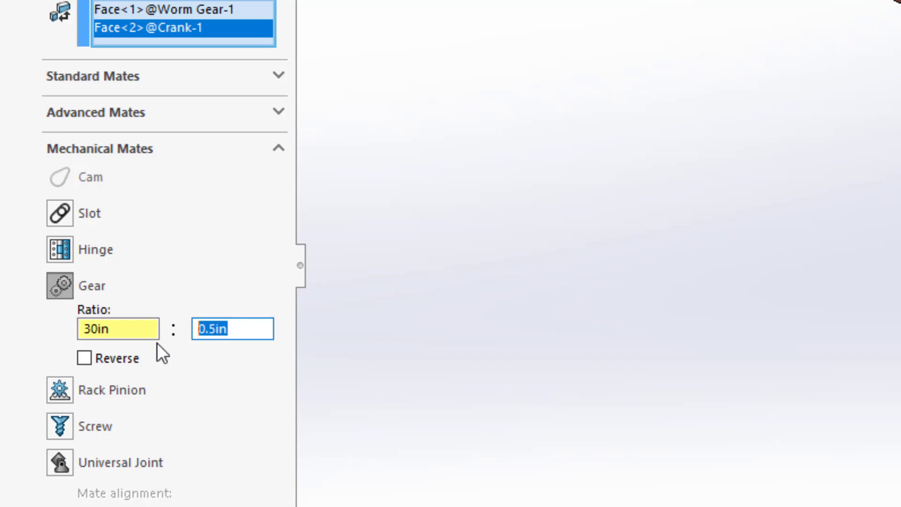
text(1)
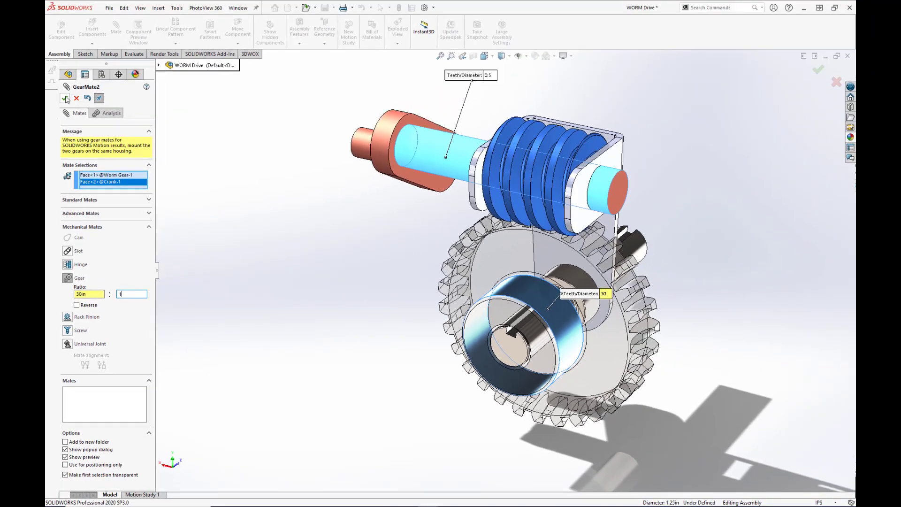
Step: Confirm GearMate2 and turn the crank to verify it drives the worm gear
click(64, 98)
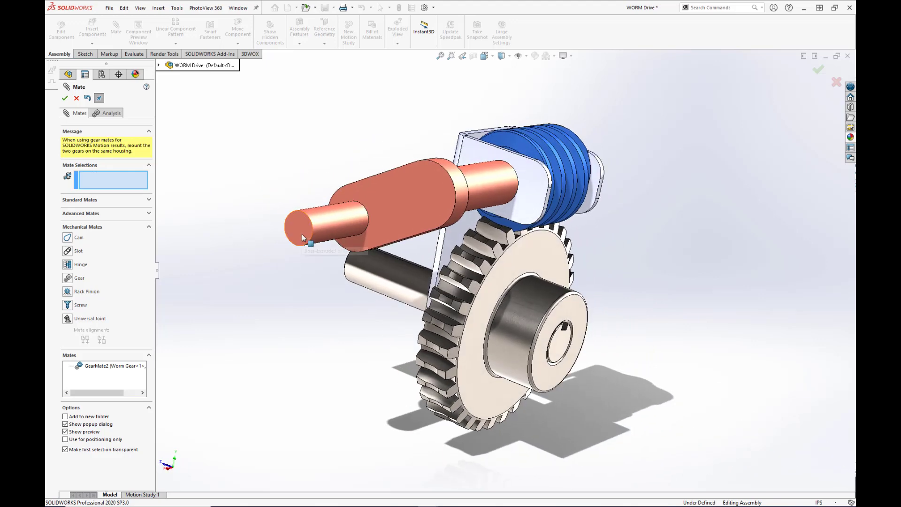
click(301, 237)
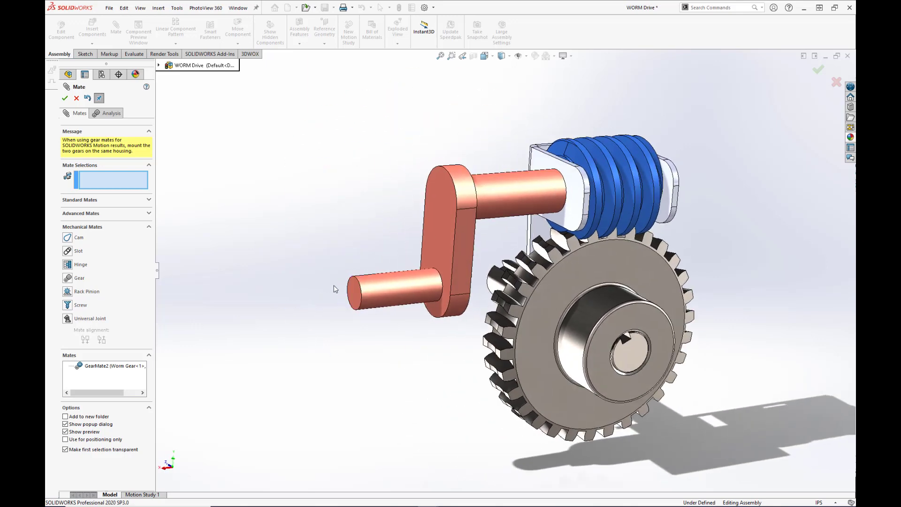
click(344, 279)
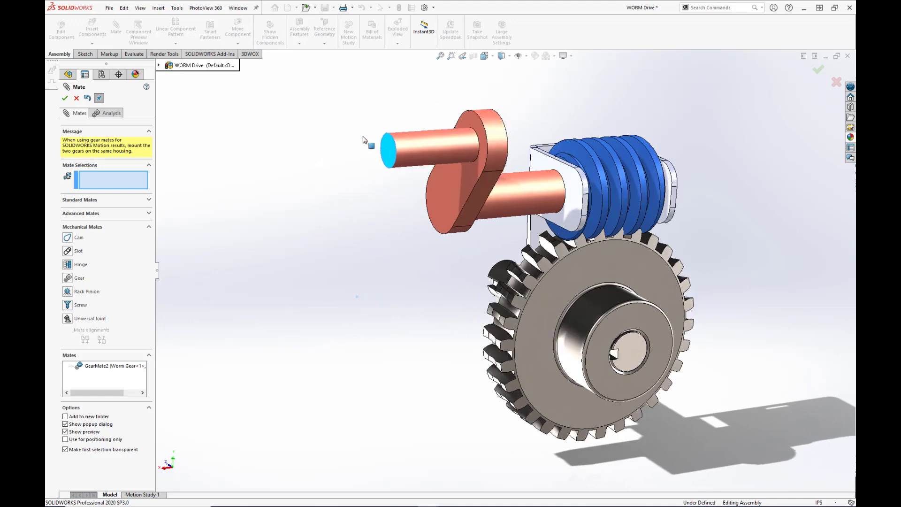
drag(368, 143, 417, 179)
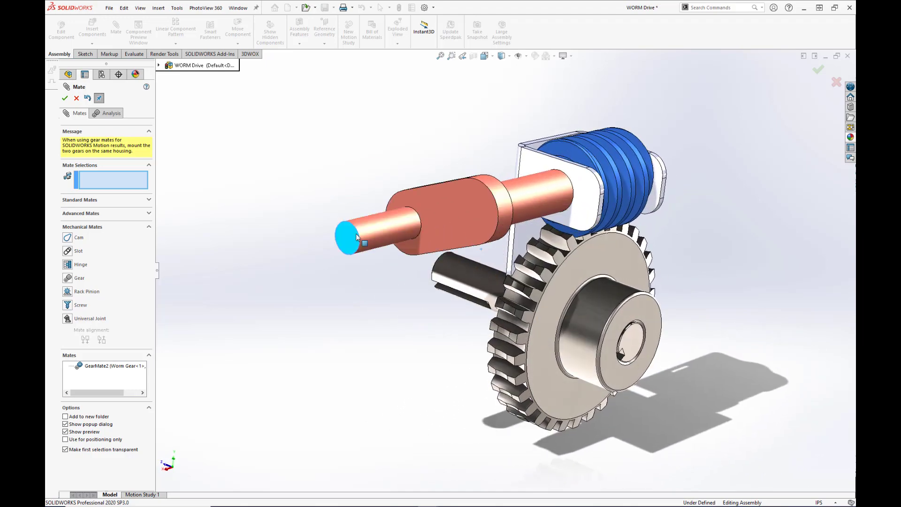
drag(357, 236, 373, 152)
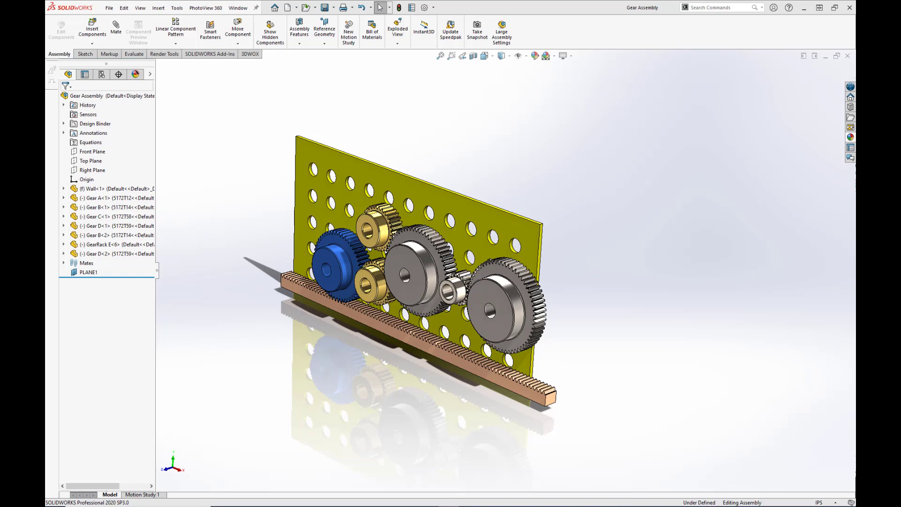
mouse_move(672, 219)
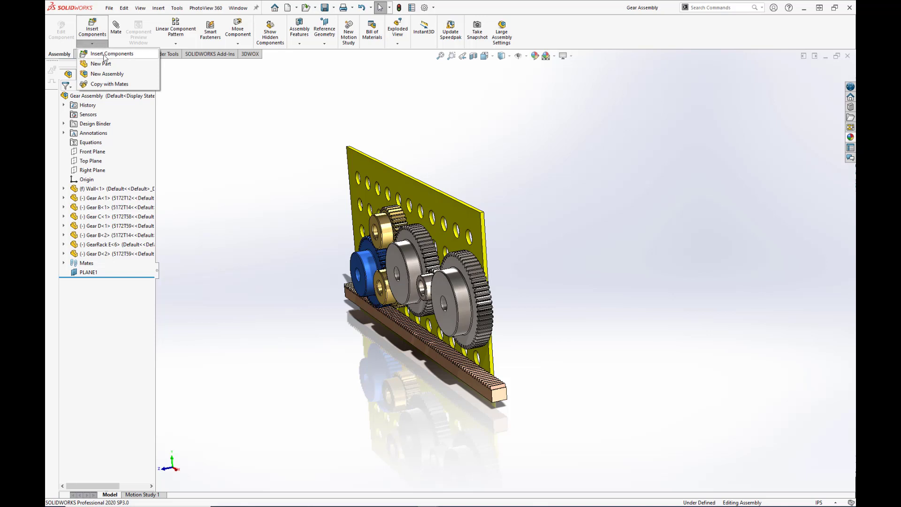
Step: Insert the WORM Drive sub-assembly into the Gear Assembly and start a mate for it
click(110, 52)
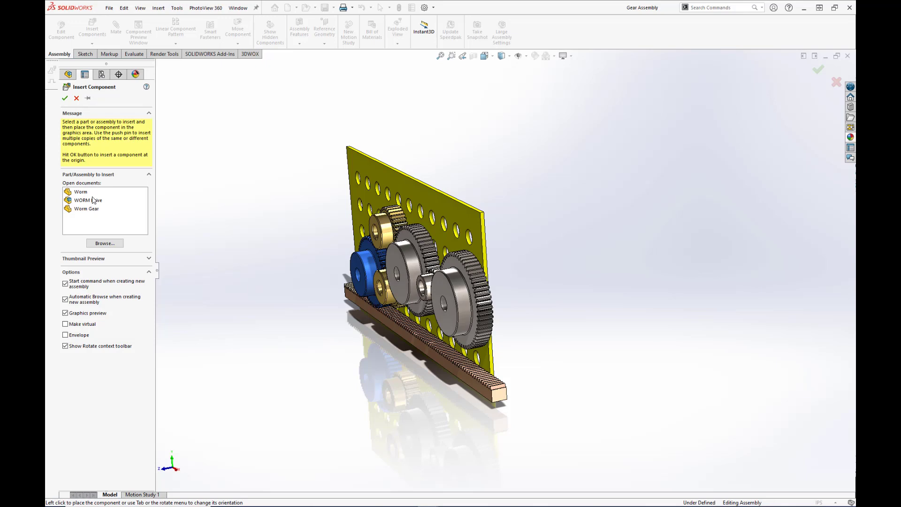
mouse_move(89, 200)
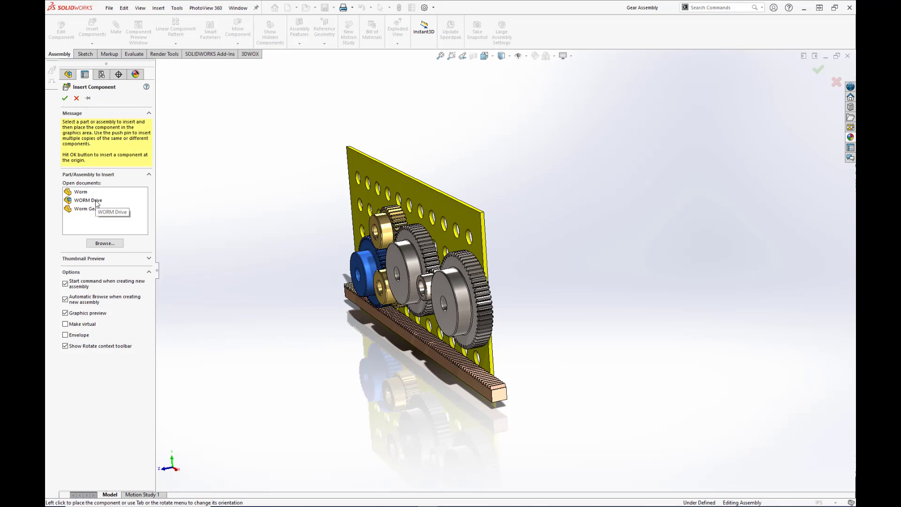
click(88, 199)
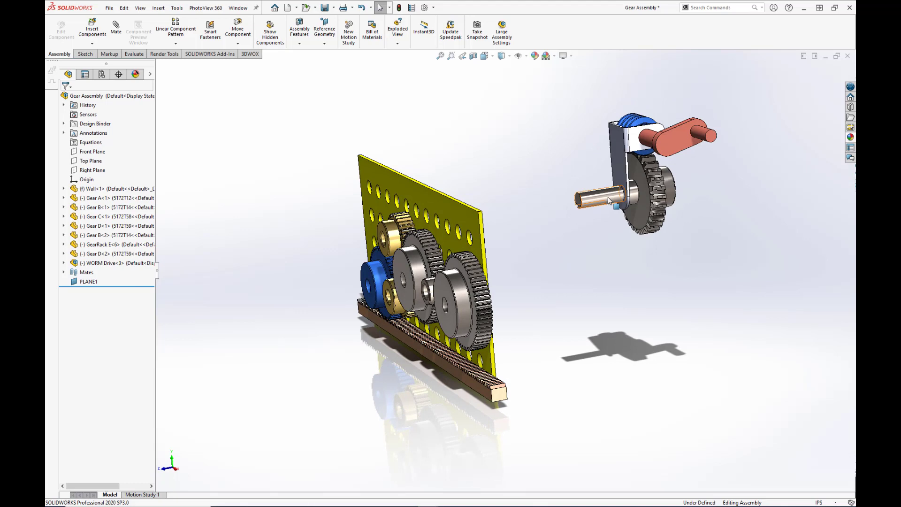
mouse_move(613, 200)
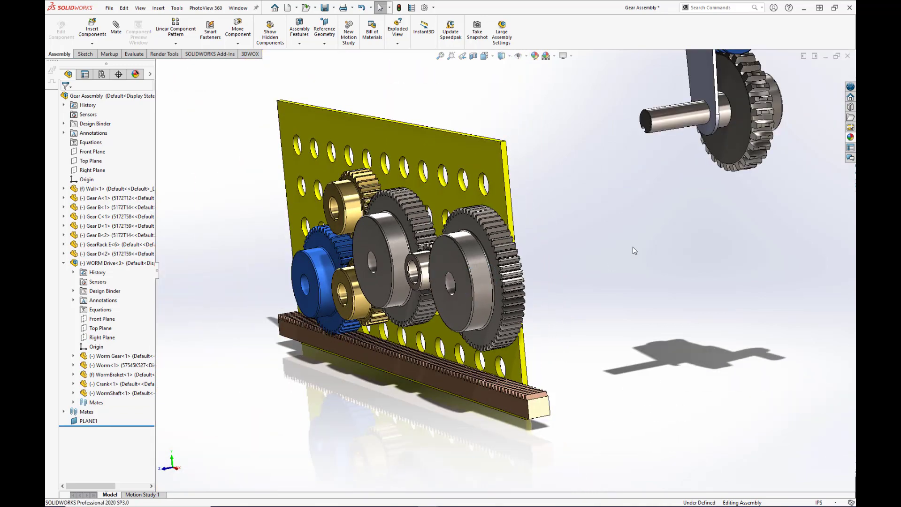
click(115, 27)
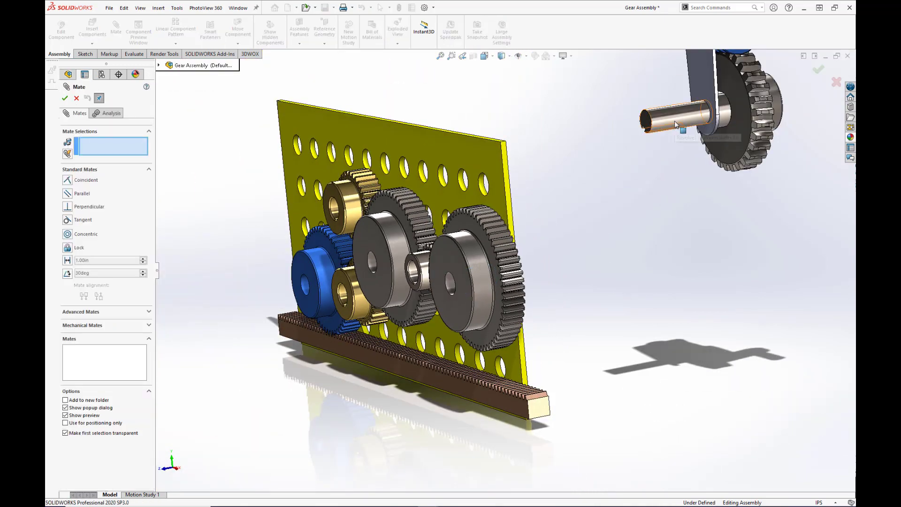
Step: Mate the worm drive shaft concentric with the Gear D<2> bore with Lock rotation checked
click(675, 118)
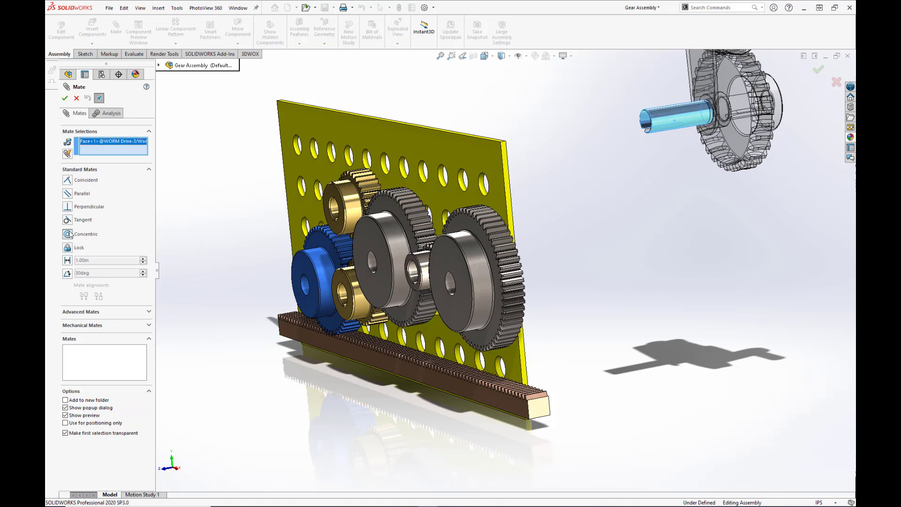
click(452, 291)
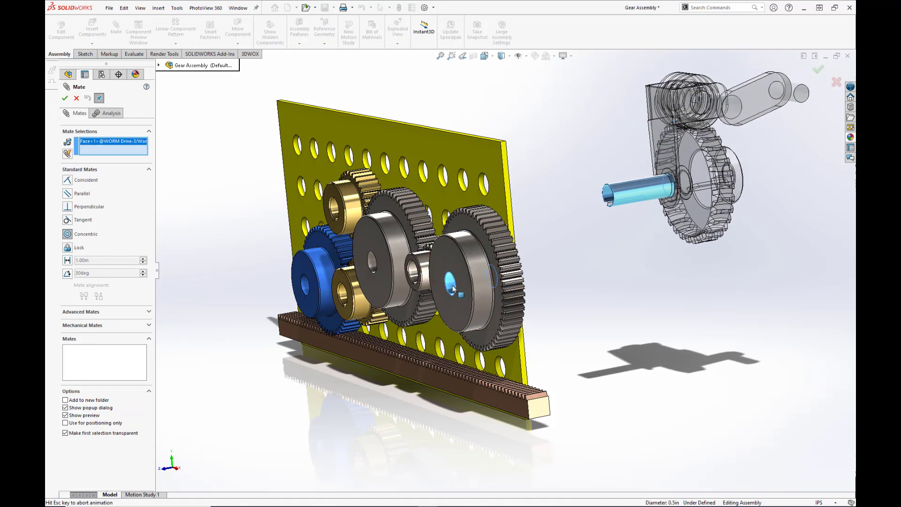
click(454, 287)
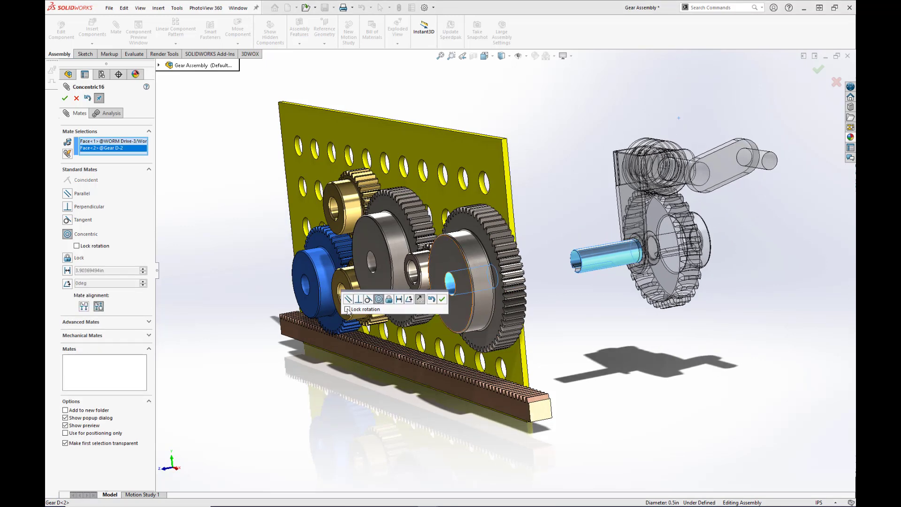
click(347, 309)
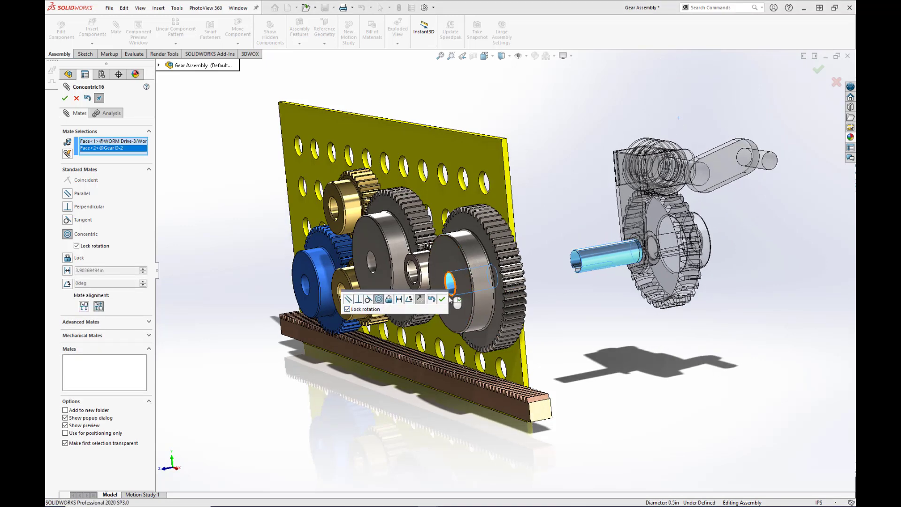
click(65, 97)
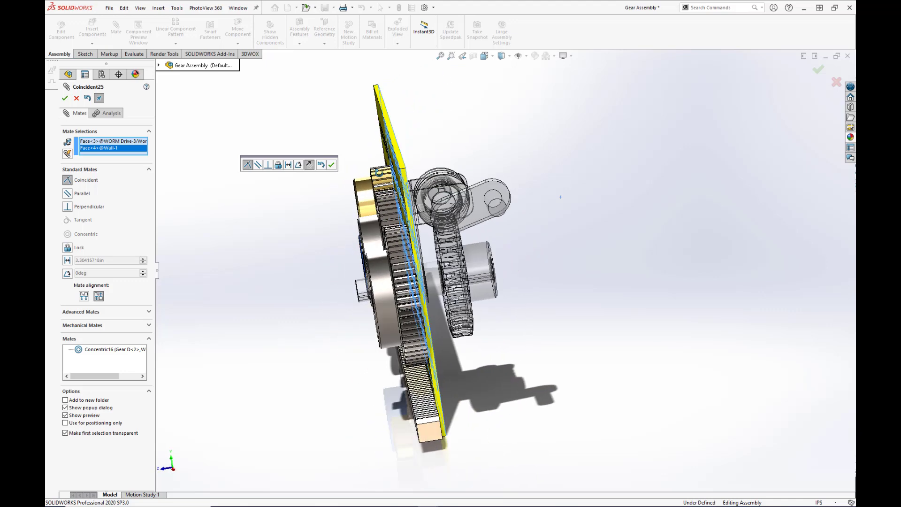
Step: Accept the coincident mate between the worm drive face and the Wall face
click(331, 165)
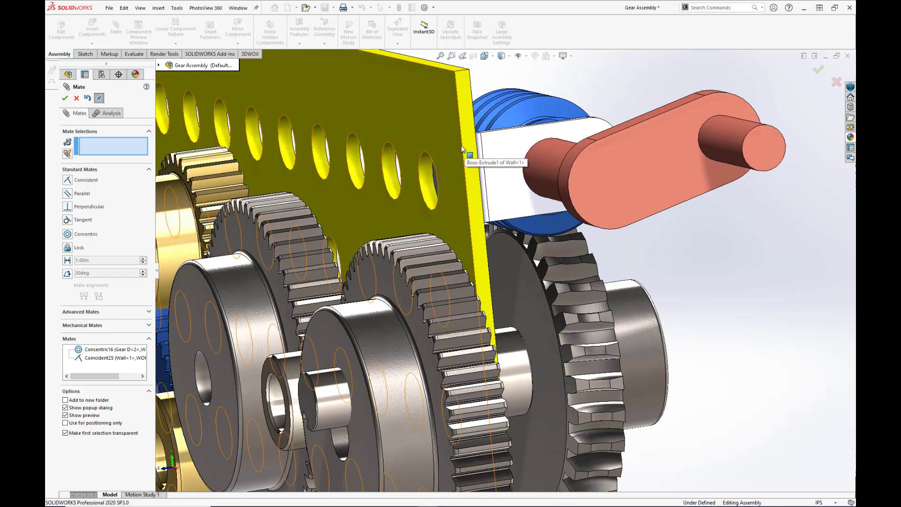
Step: Pick the wall's edge face for the parallel mate with the WormBraket side face
click(465, 149)
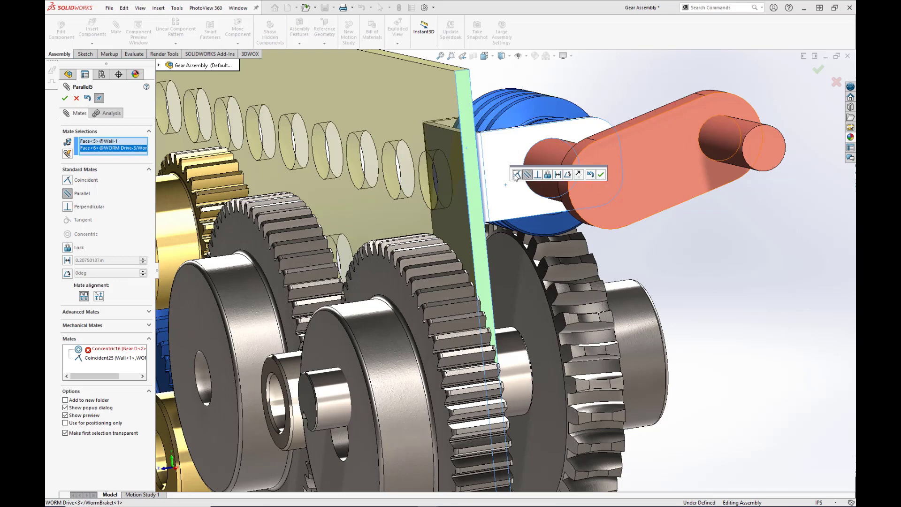
mouse_move(601, 176)
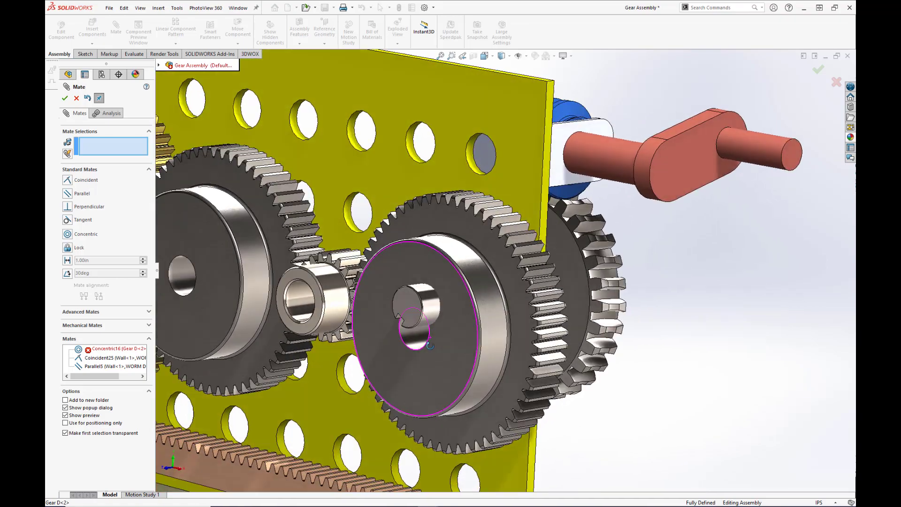
Step: Close the Mate PropertyManager and rebuild with Ctrl+Q to clear the mate errors
click(65, 98)
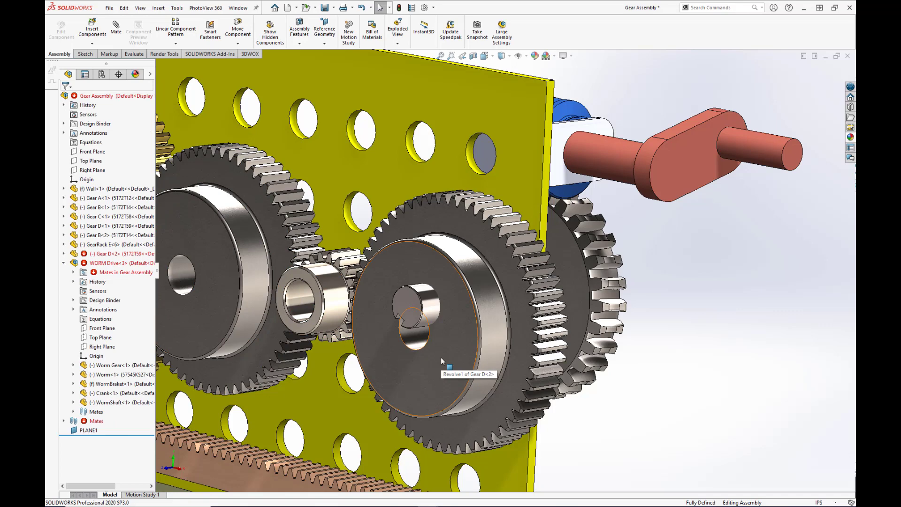
key(ctrl+q)
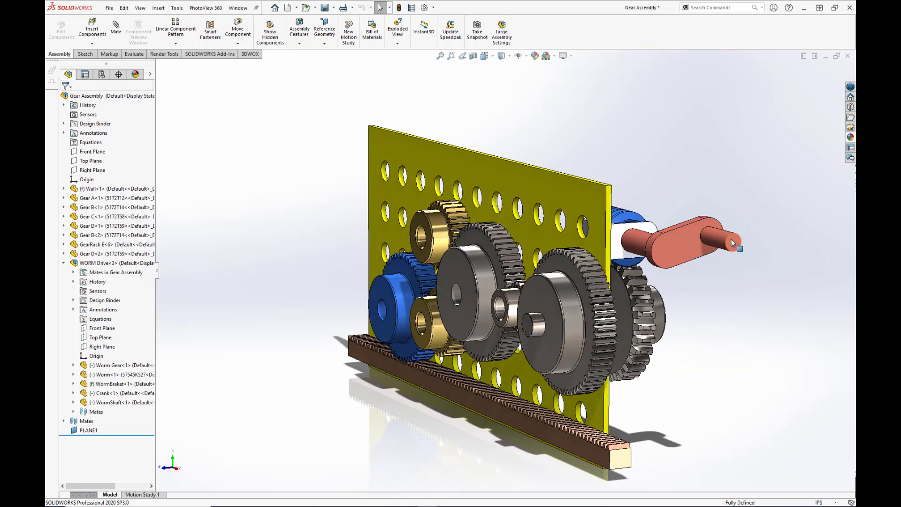
click(731, 241)
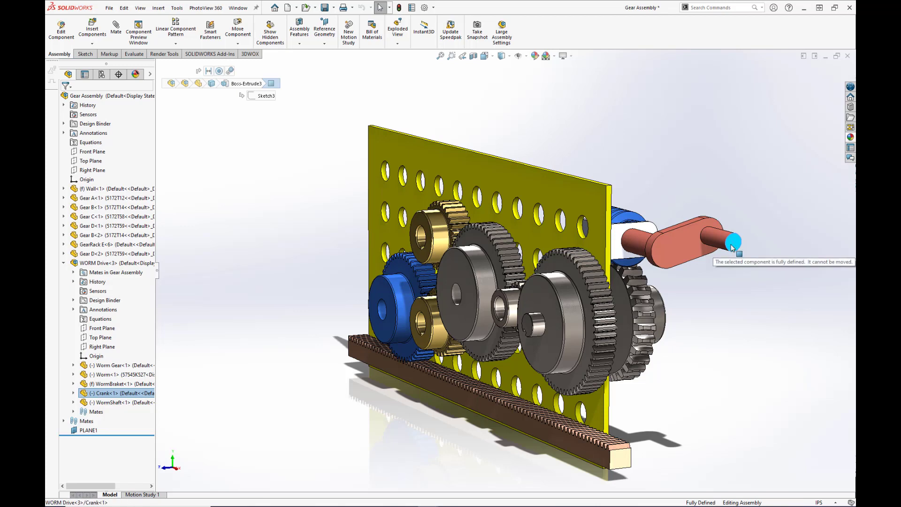
click(106, 263)
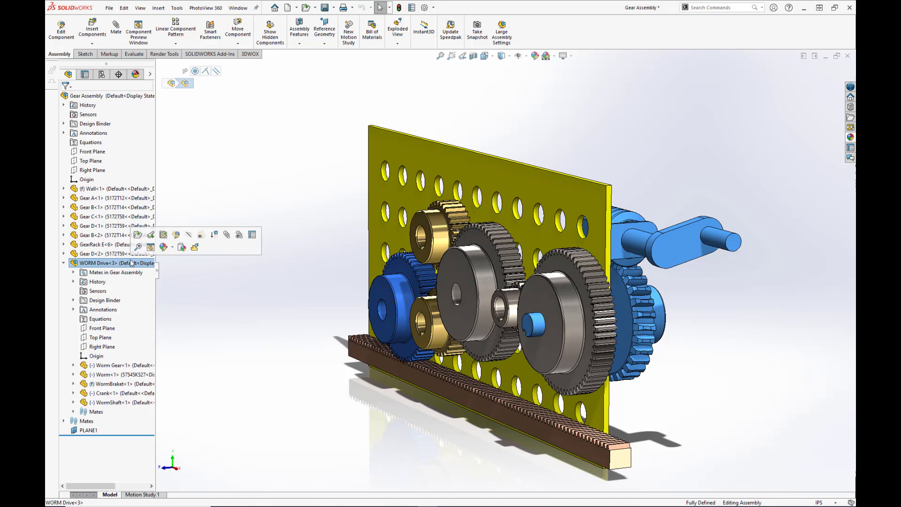
Step: Bring up the WORM Drive<3> component's shortcut menu to configure it as flexible
right_click(104, 263)
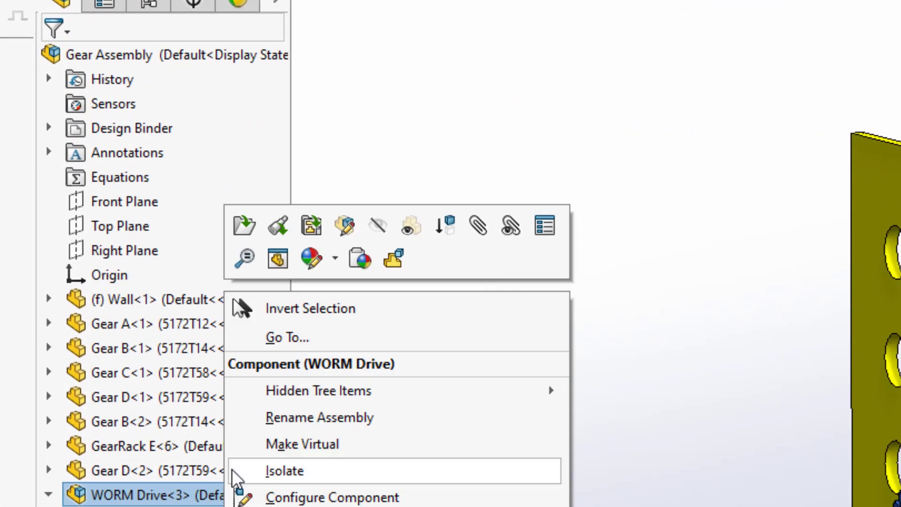
mouse_move(394, 258)
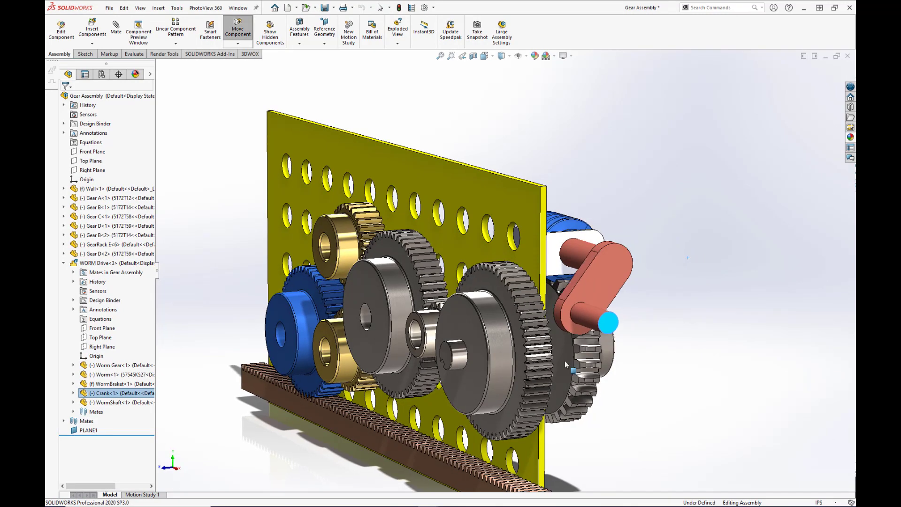
Step: Rotate the crank around its axis to drive the worm, the gear train and the rack
drag(609, 322, 693, 279)
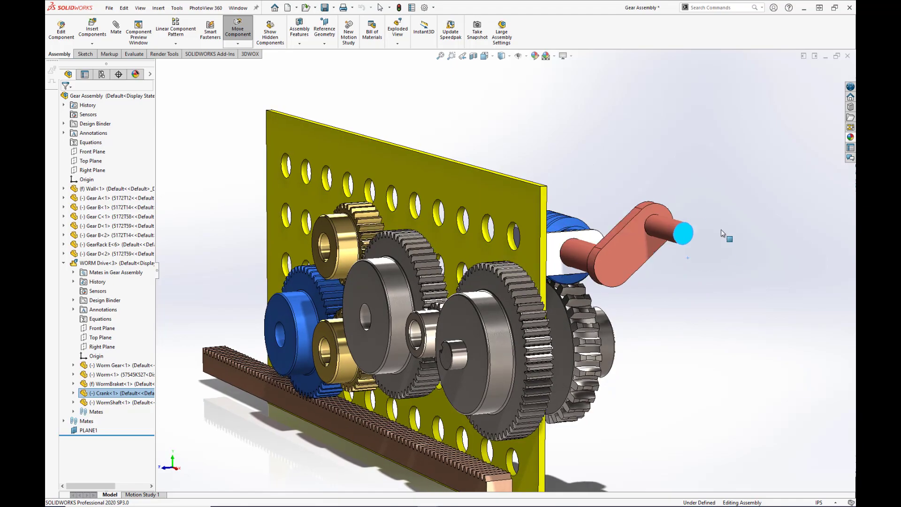
drag(685, 236, 691, 255)
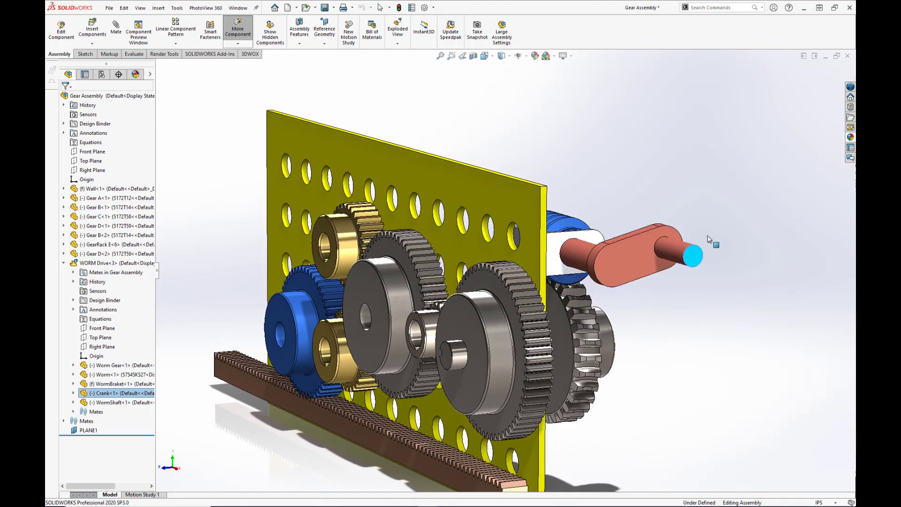
drag(693, 255, 595, 304)
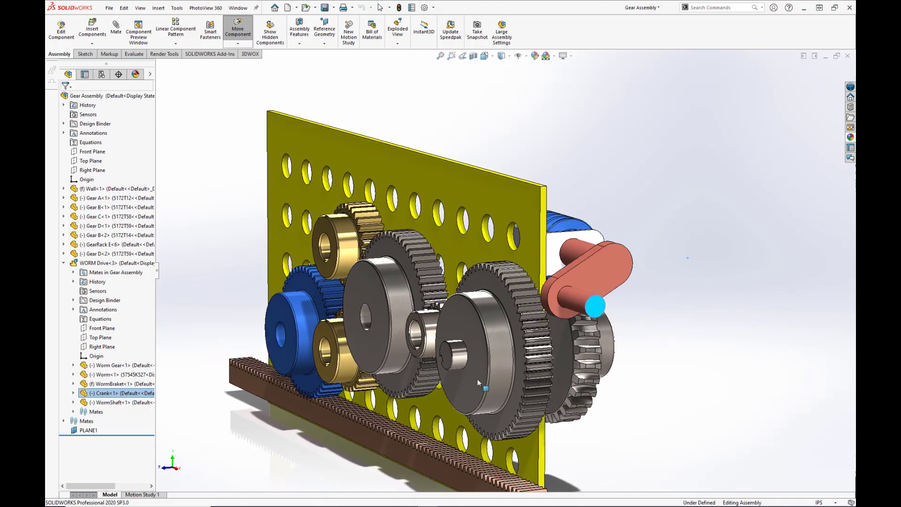
drag(596, 305, 601, 316)
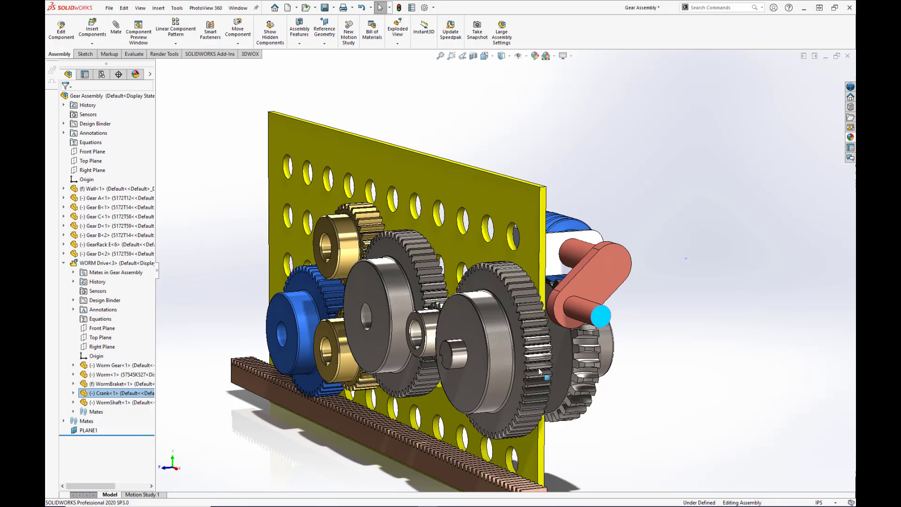